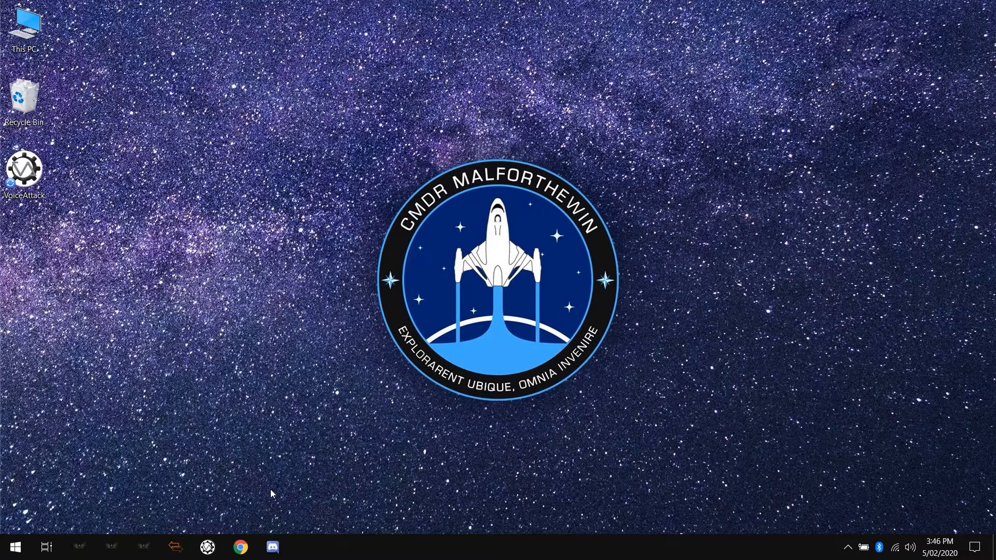
Step: Reach the Windows Sound settings page and list the input devices to choose the Realtek microphone
left_click(16, 546)
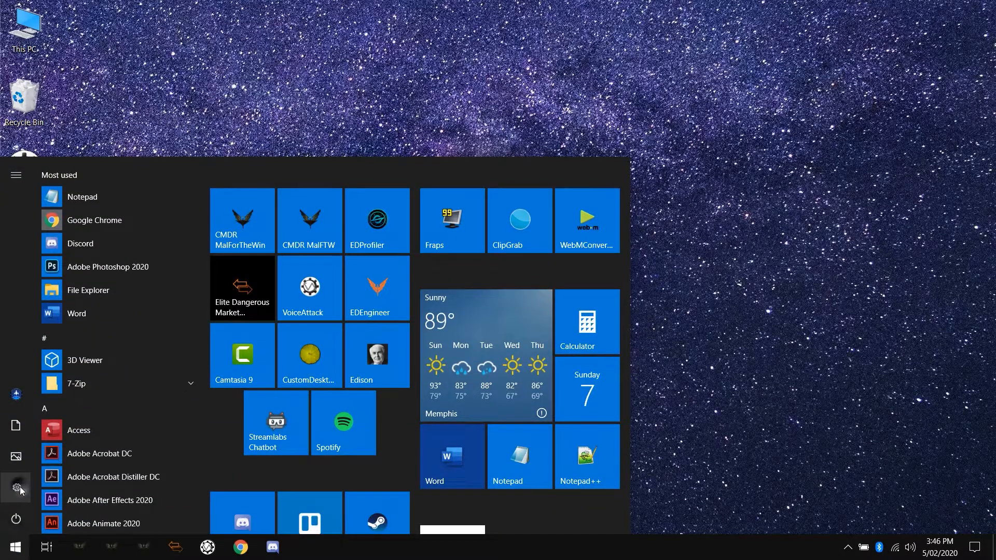
left_click(15, 488)
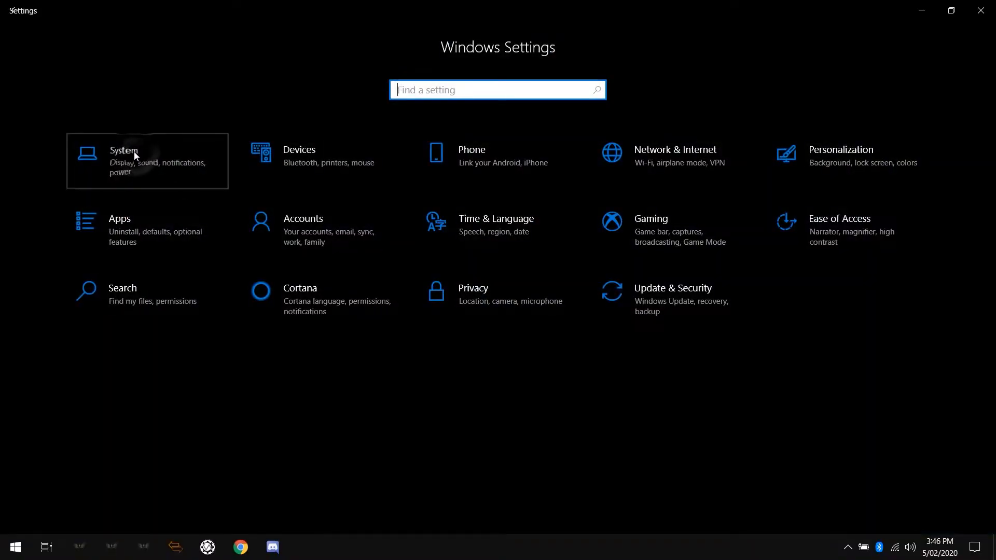
left_click(134, 156)
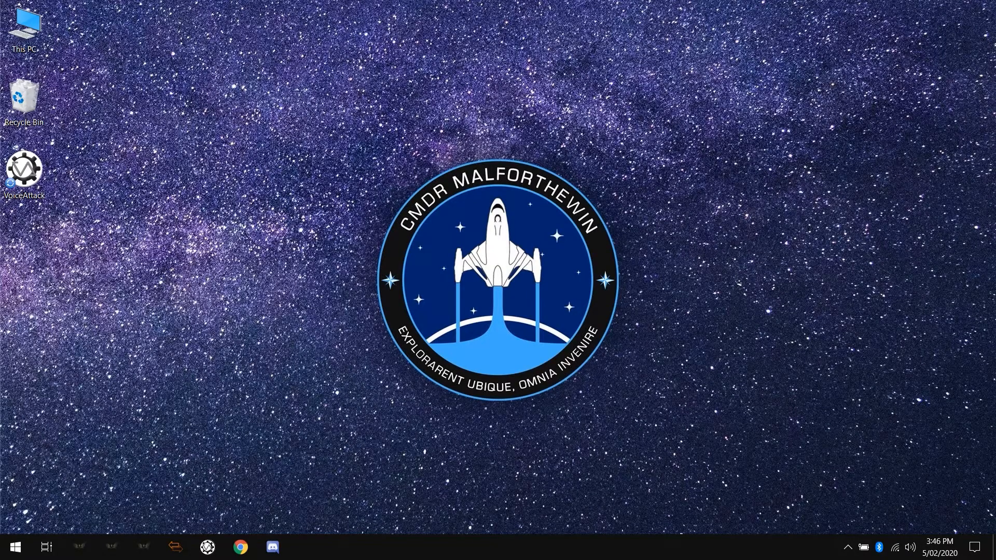
right_click(910, 546)
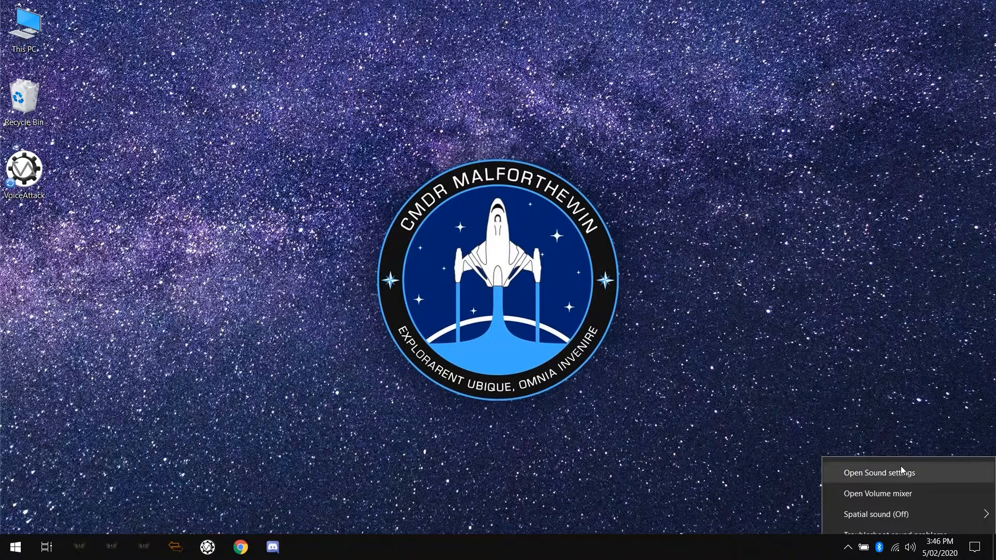
left_click(878, 473)
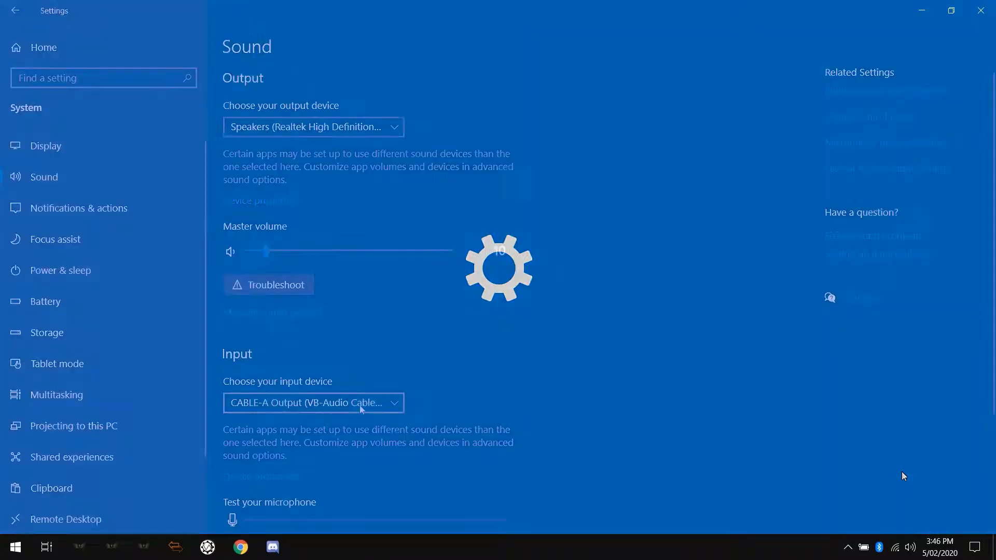
left_click(312, 403)
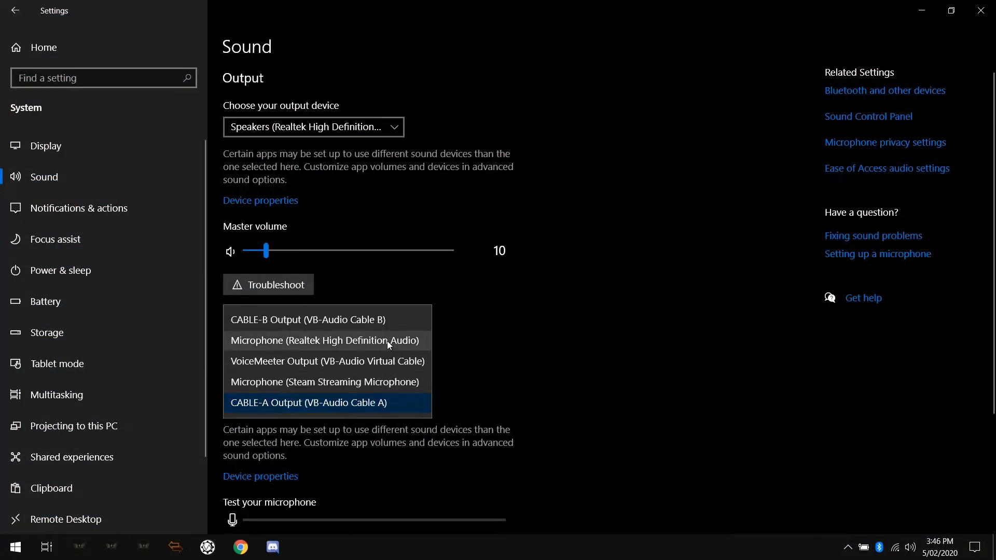
mouse_move(372, 382)
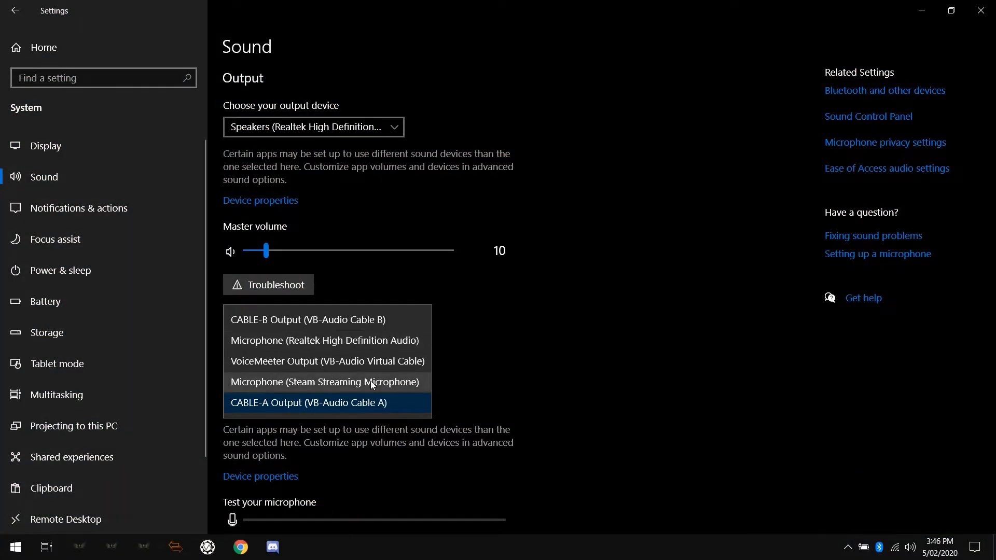
mouse_move(377, 349)
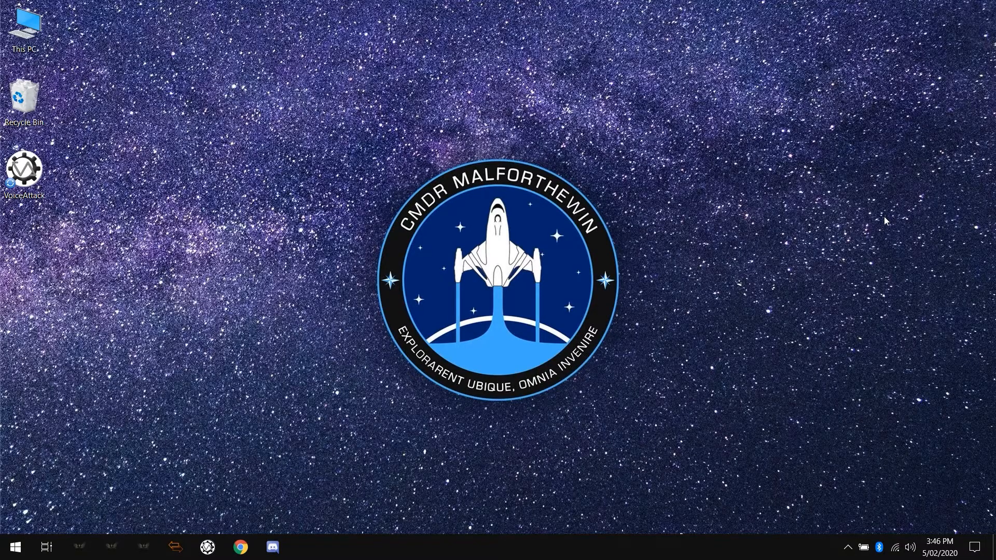
Step: In VoiceAttack's Recognition options, set the speech recording device to Default - Microphone (Realtek) and save
double_click(23, 168)
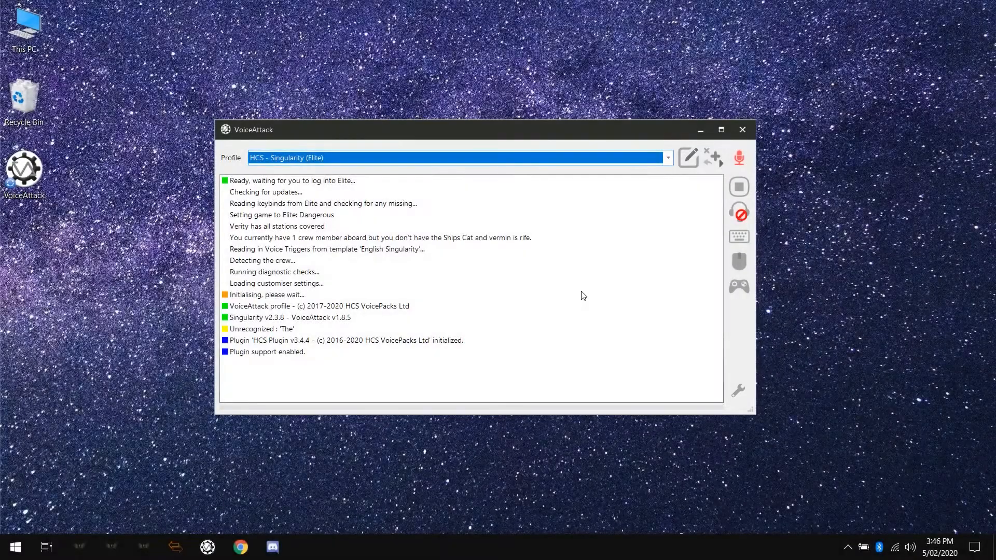
left_click(738, 391)
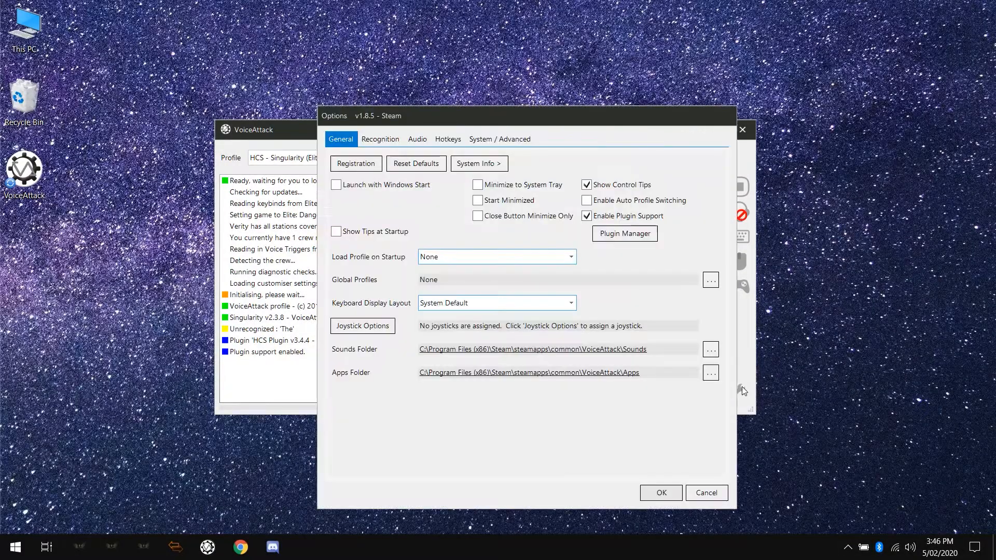
left_click(380, 139)
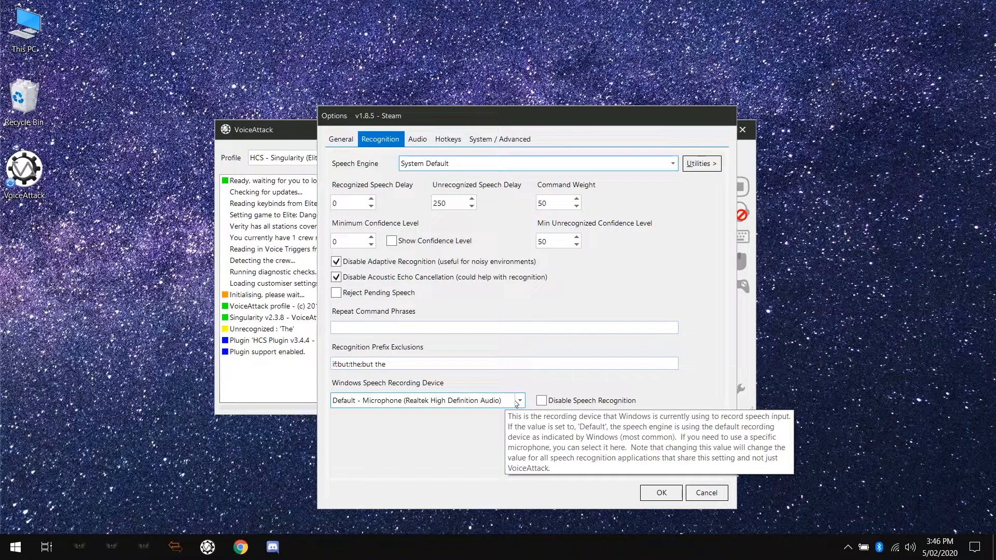
left_click(518, 400)
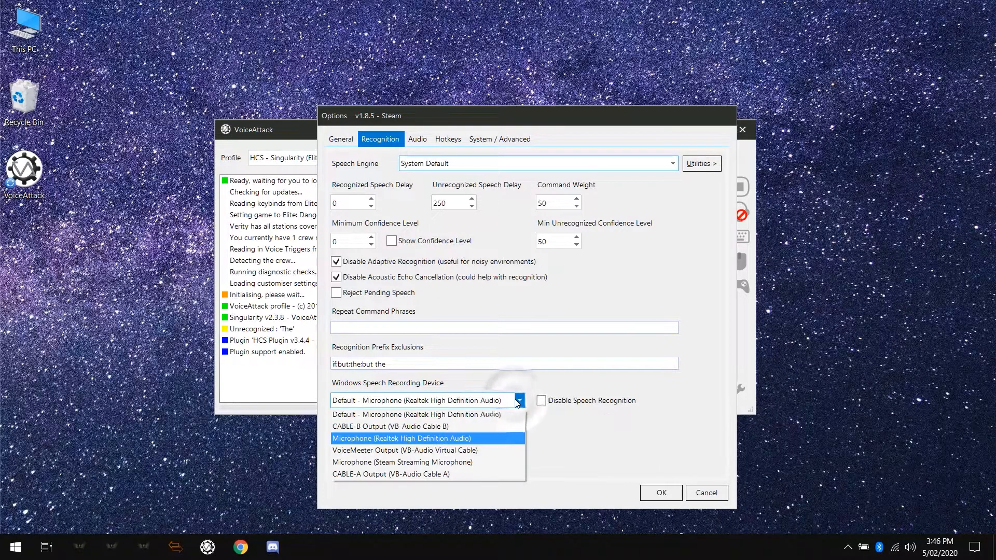
mouse_move(503, 418)
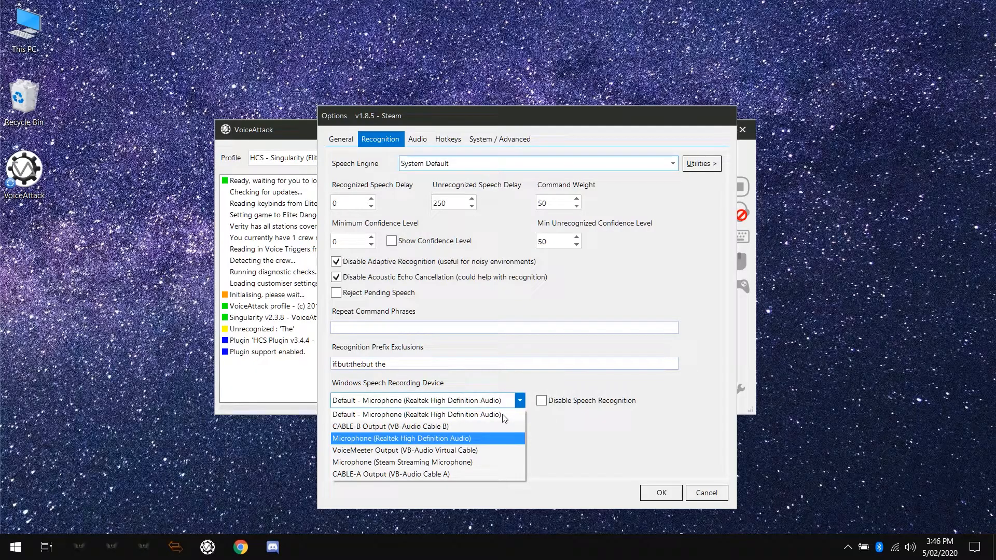
left_click(415, 414)
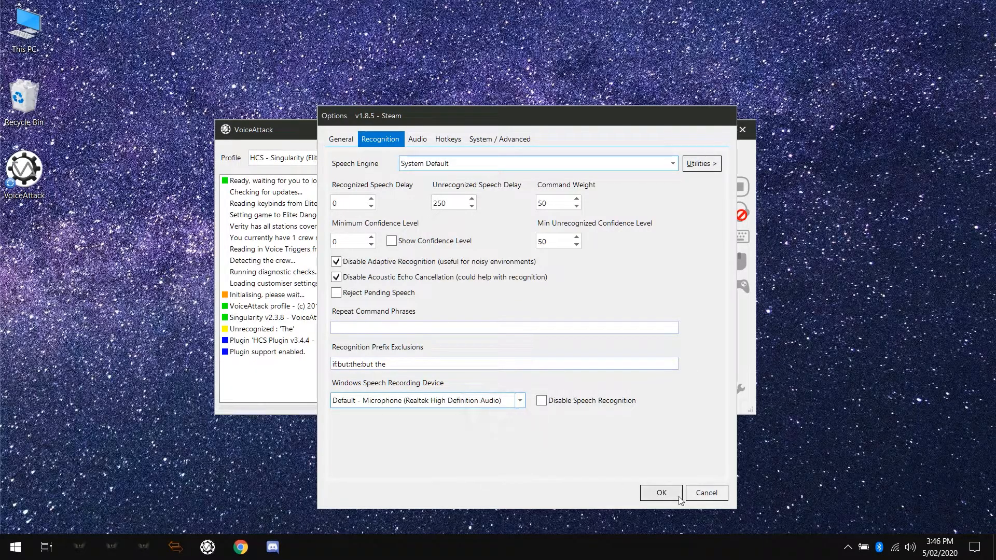
left_click(659, 492)
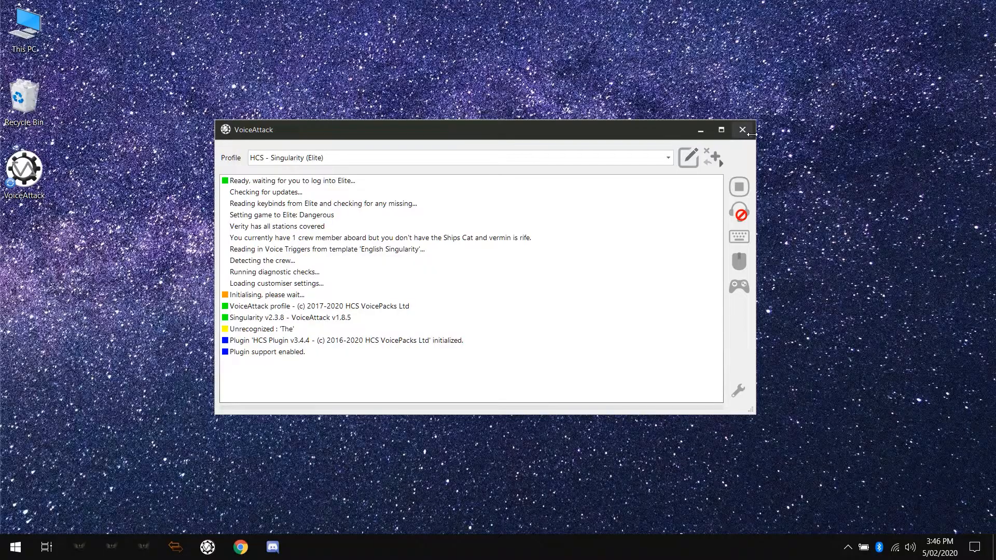
Step: Select the HCS - Singularity (Elite) profile from the Profile dropdown
left_click(457, 157)
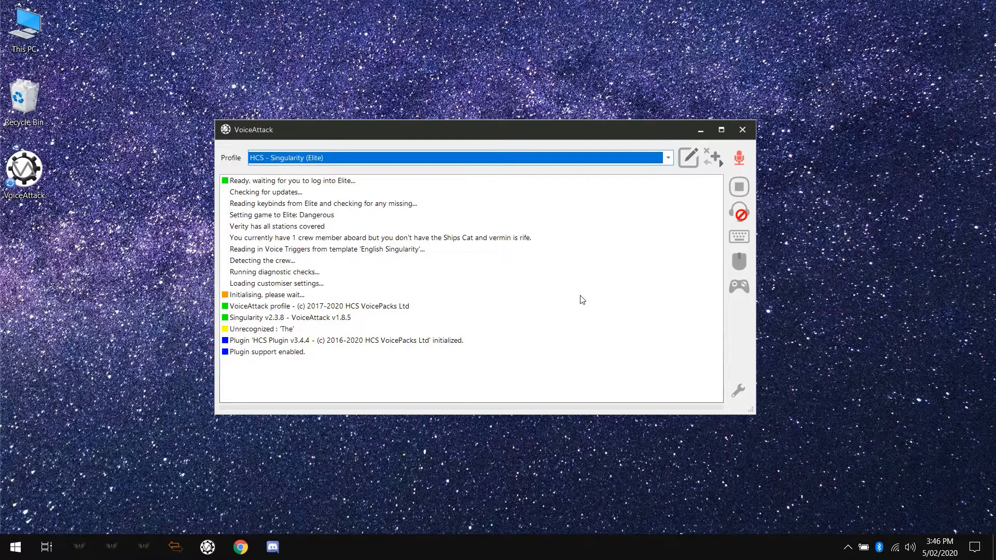
mouse_move(684, 316)
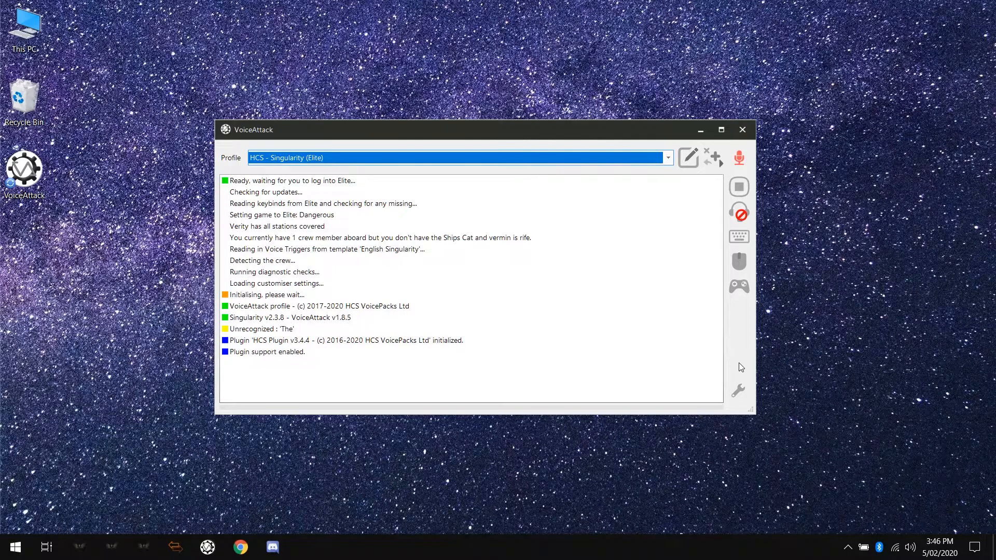
mouse_move(739, 390)
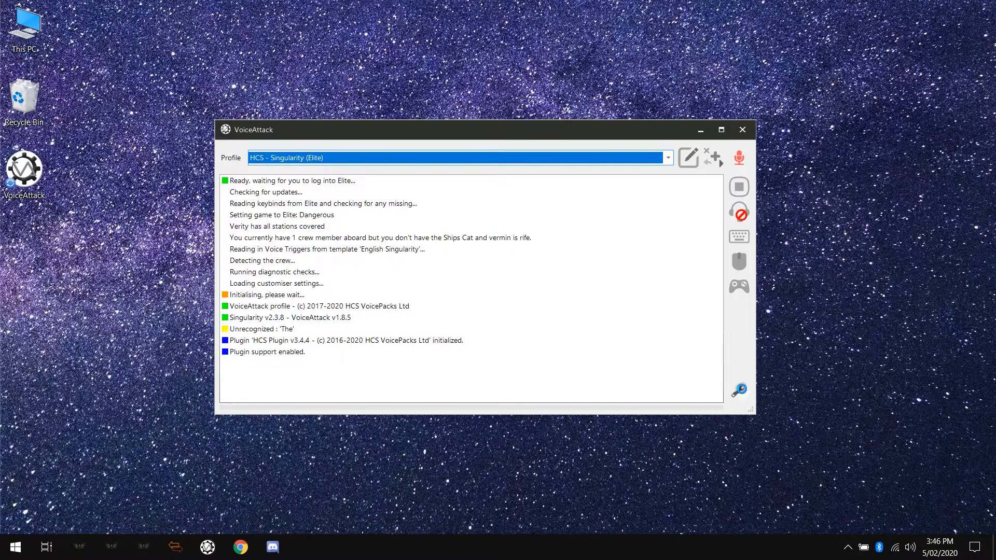
left_click(738, 390)
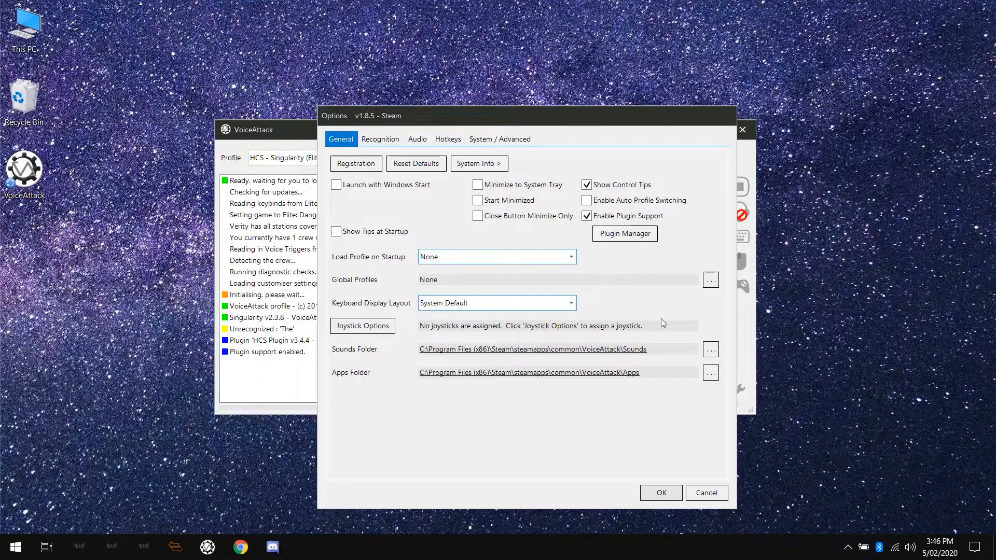
left_click(380, 138)
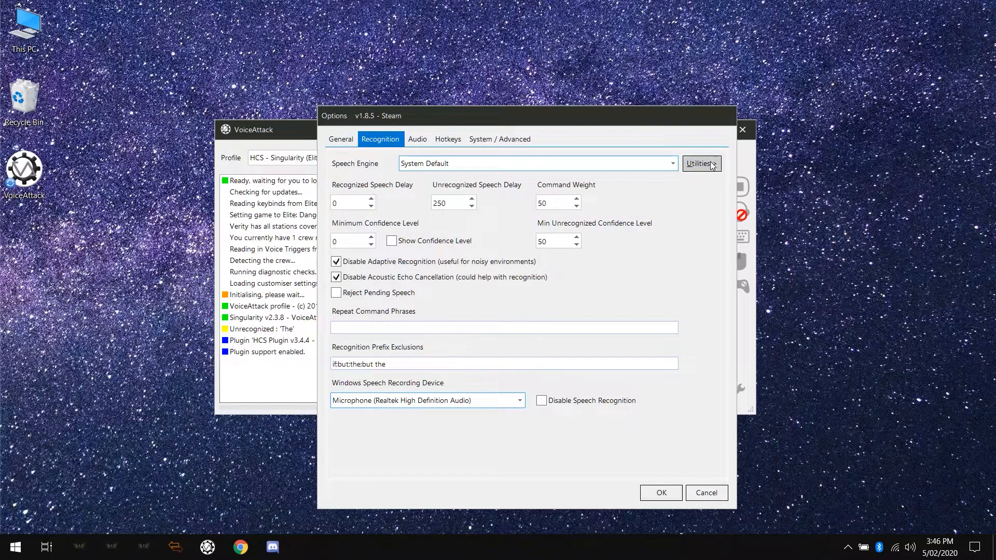
mouse_move(780, 186)
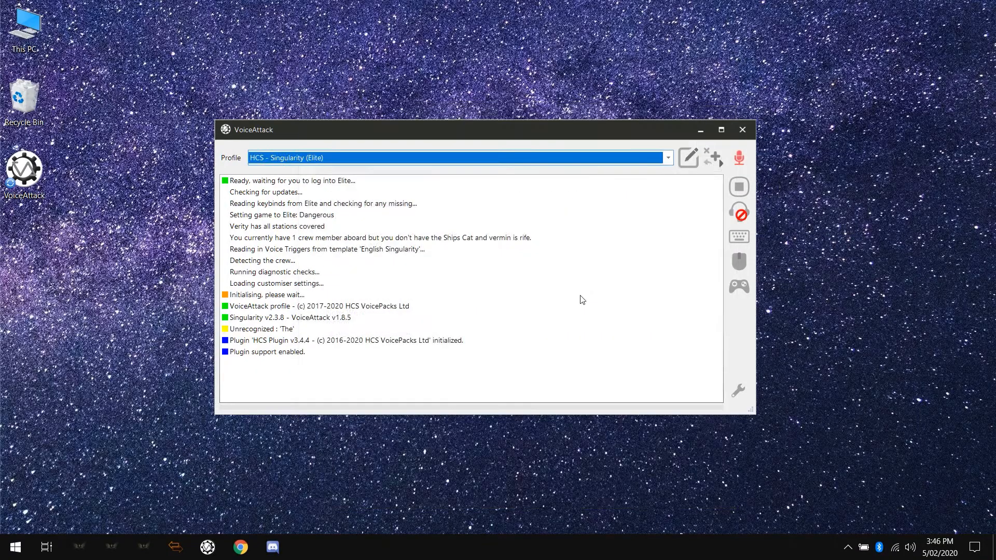
right_click(208, 546)
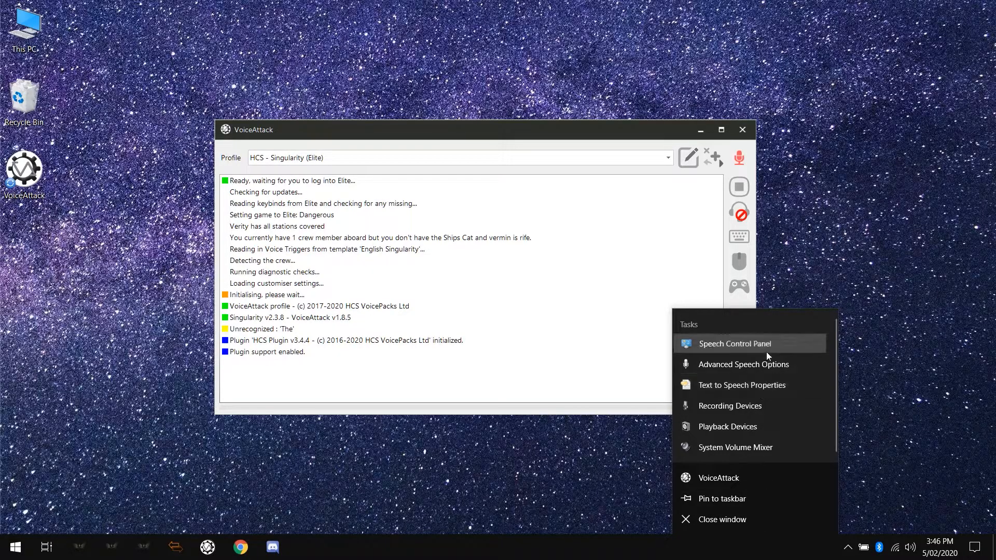
left_click(735, 344)
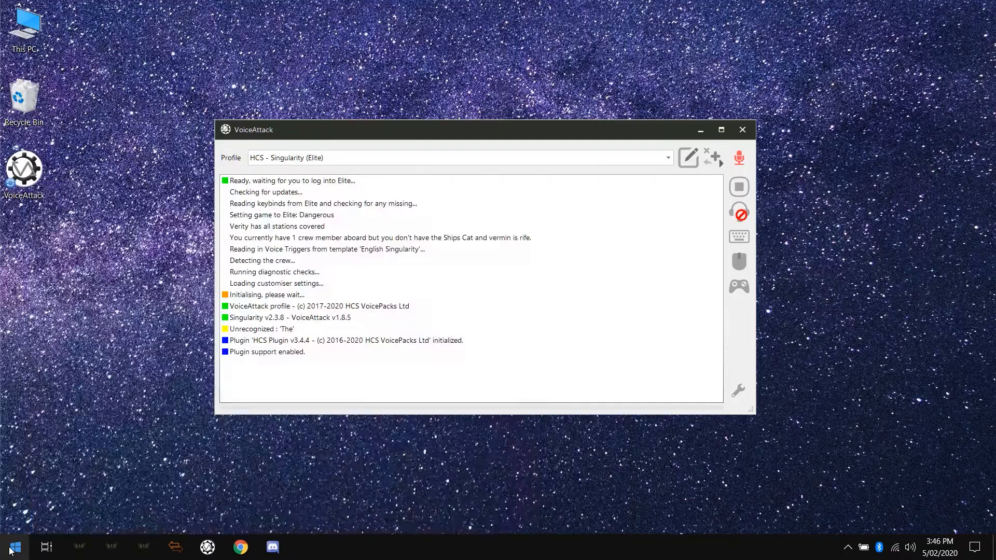
Step: From Control Panel's Speech Recognition page, start the 'Train your computer to better understand you' wizard
type("control")
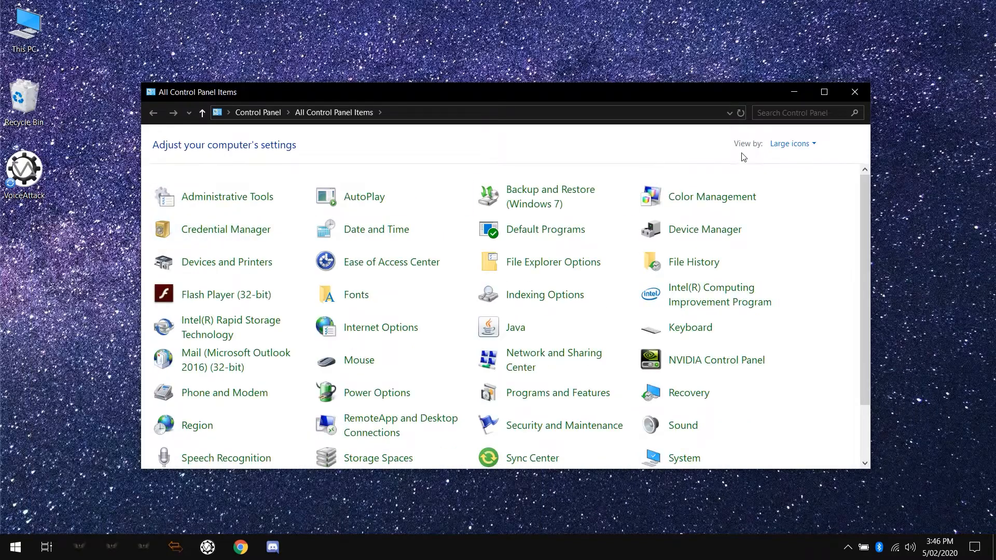
left_click(792, 145)
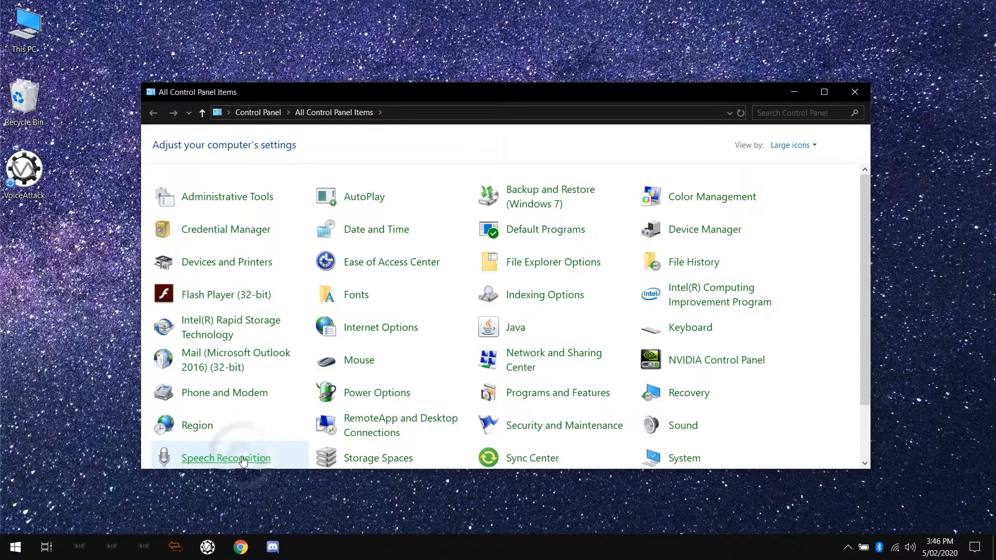
left_click(226, 458)
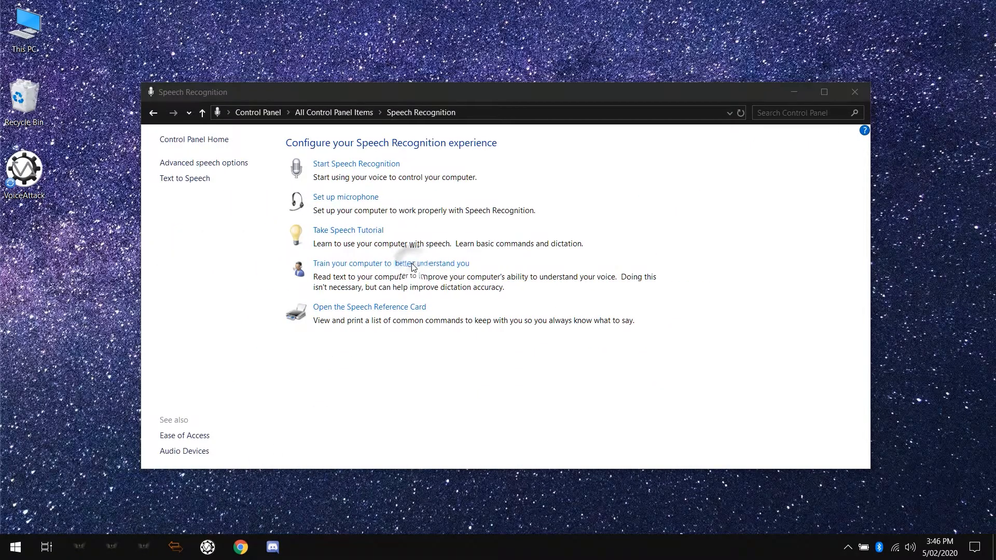
left_click(391, 262)
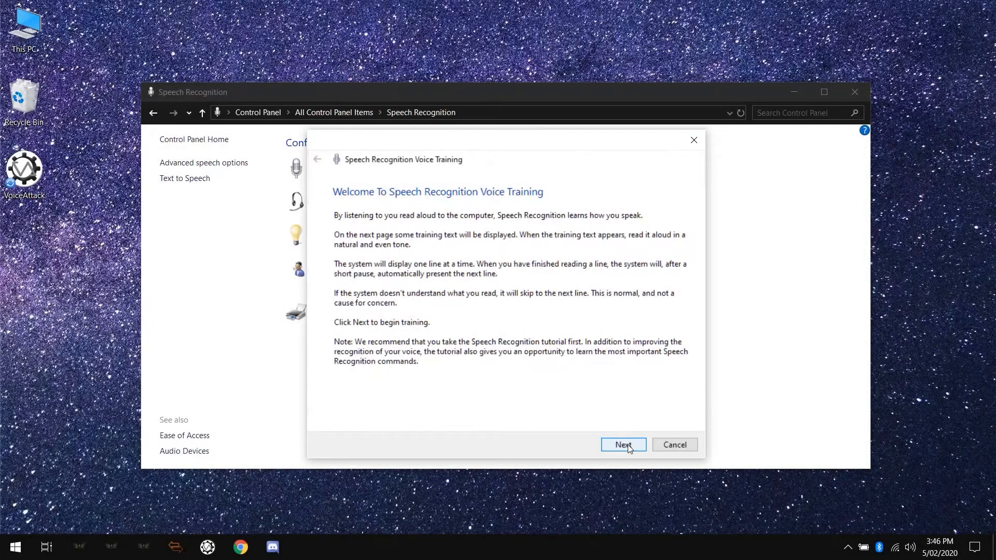
Step: Run through the voice training lines and continue past the training-complete page
left_click(623, 445)
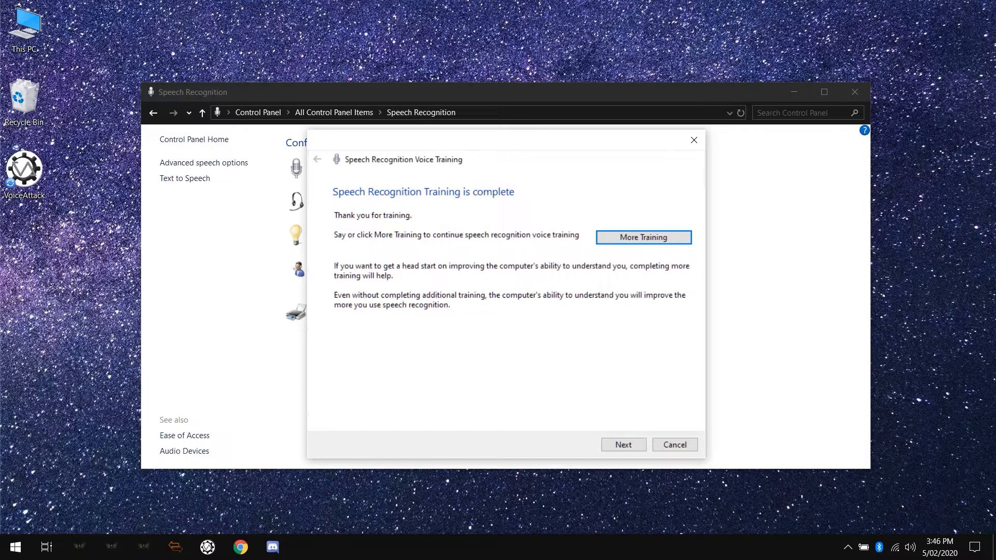
left_click(643, 237)
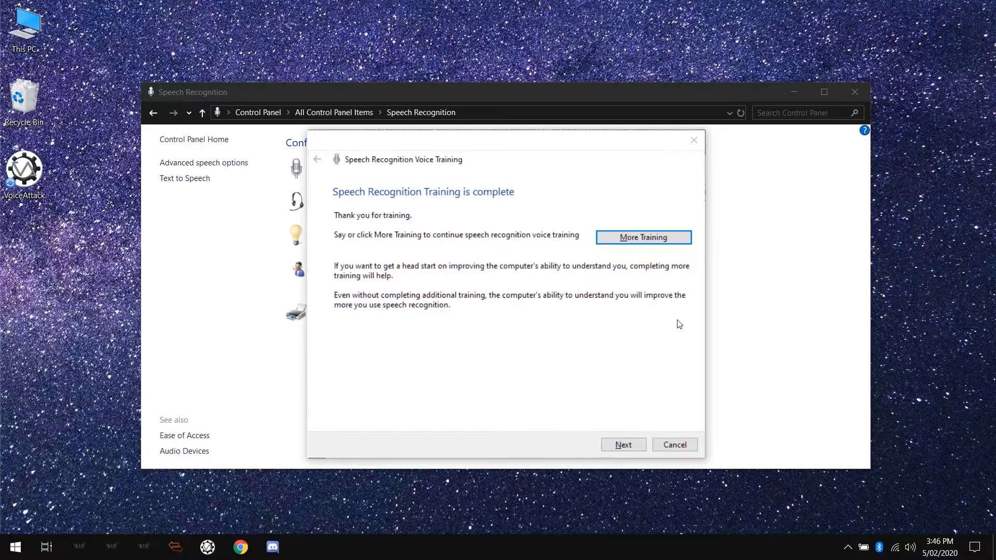
left_click(622, 444)
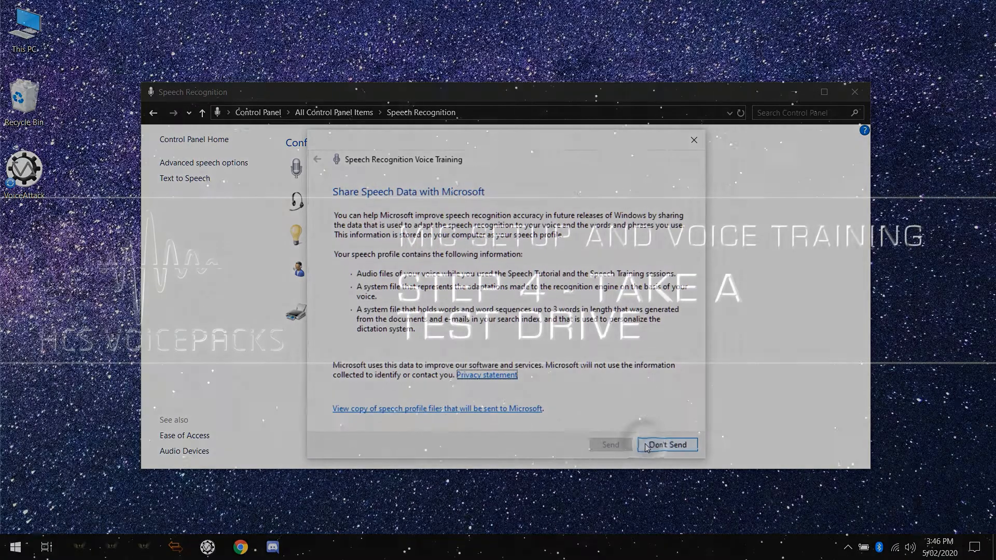
Step: Choose Don't Send for speech data, then view the HCS Customiser's Keyboard Control page and cancel out
left_click(666, 445)
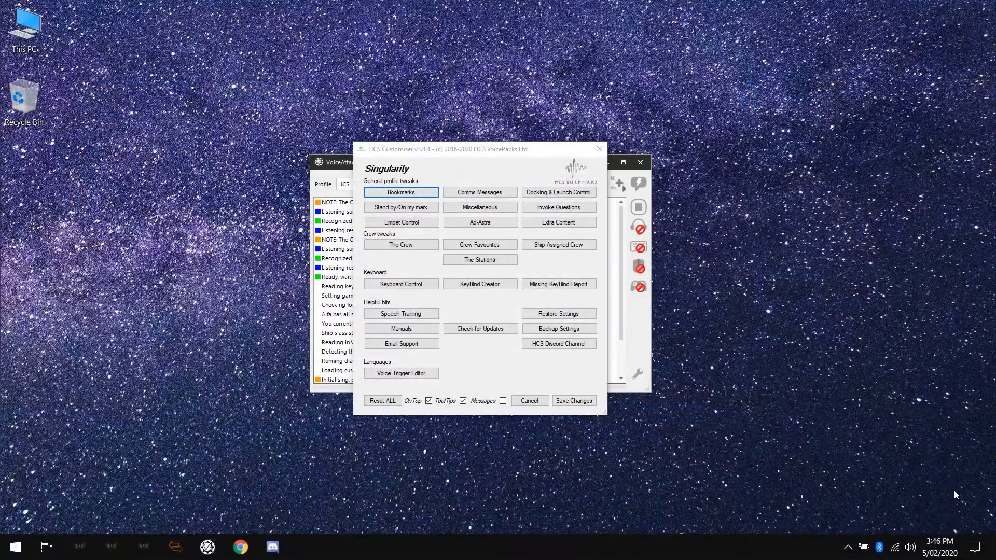
left_click(401, 284)
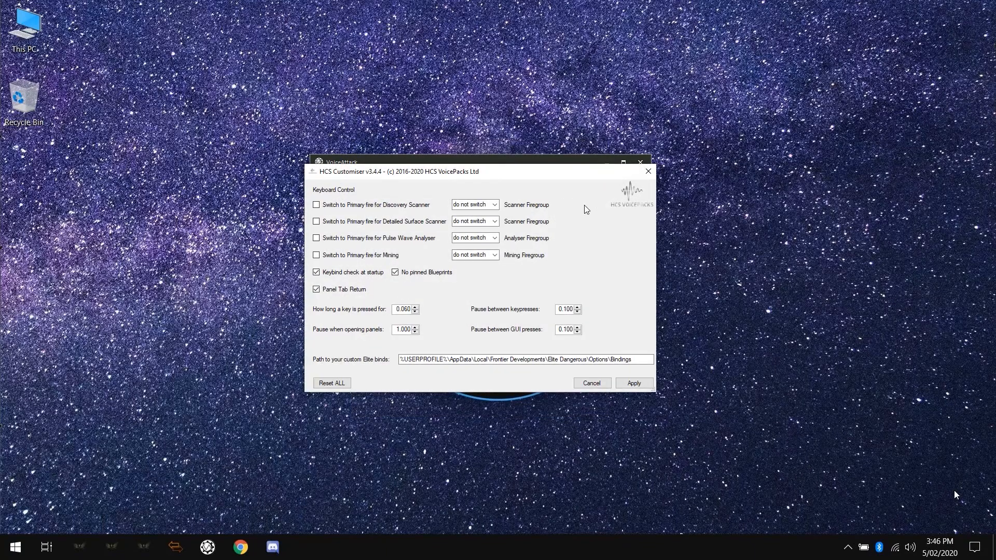
left_click(590, 383)
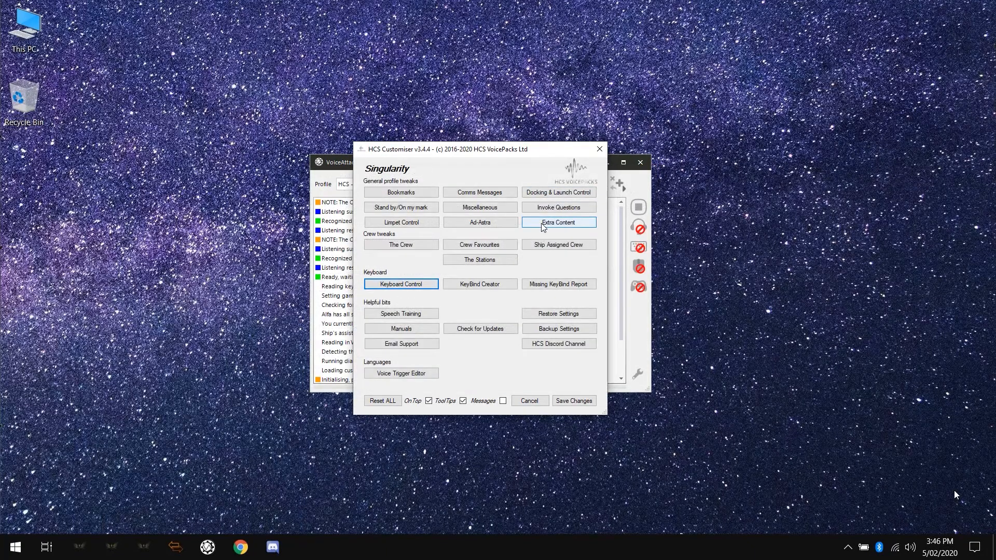